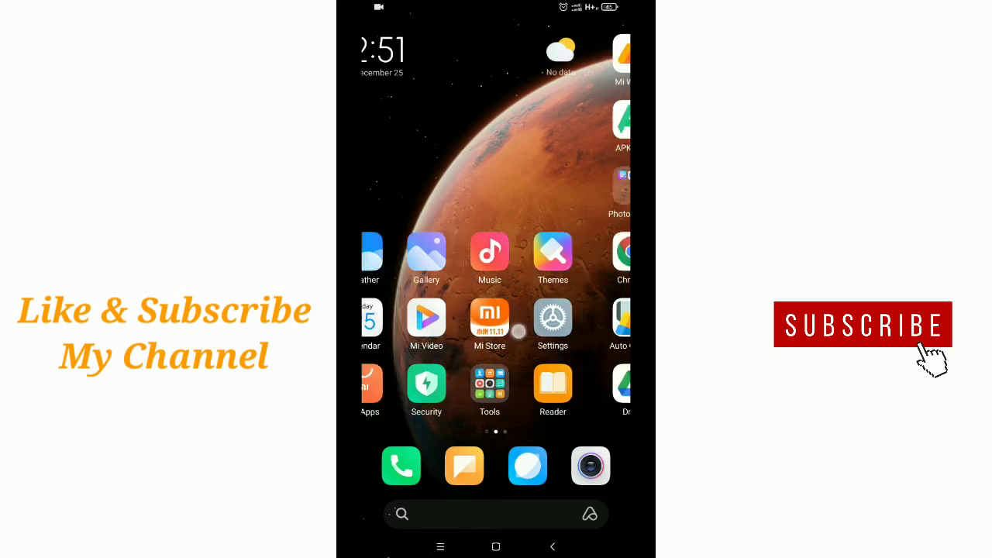
- Swipe to the third home screen page showing WhatsApp, Chrome and Gmail
{"action": "scroll", "scroll_direction": "left", "scroll_amount": 3}
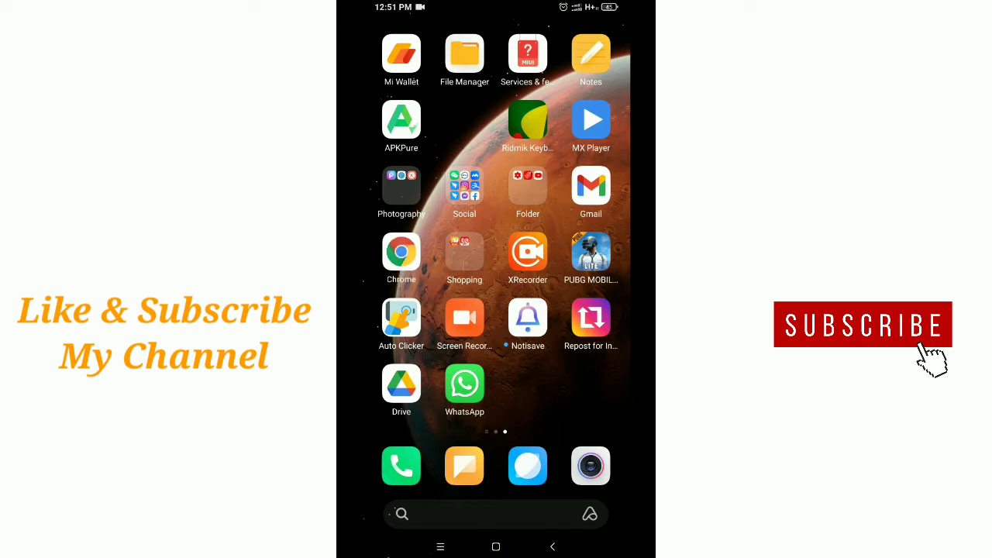
- Launch Chrome on its new tab page and open the main menu
{"action": "left_click", "coordinate": [401, 251]}
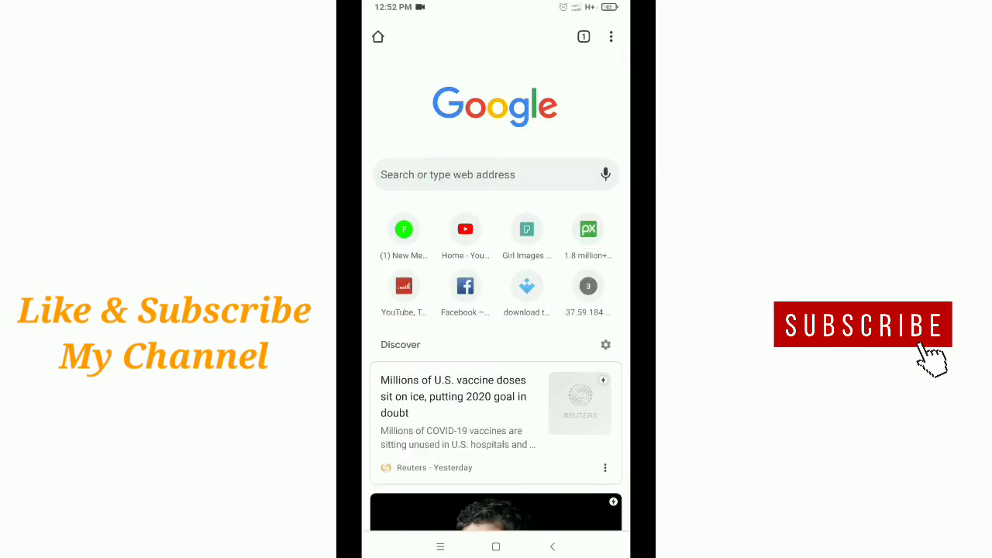
{"action": "left_click", "coordinate": [611, 37]}
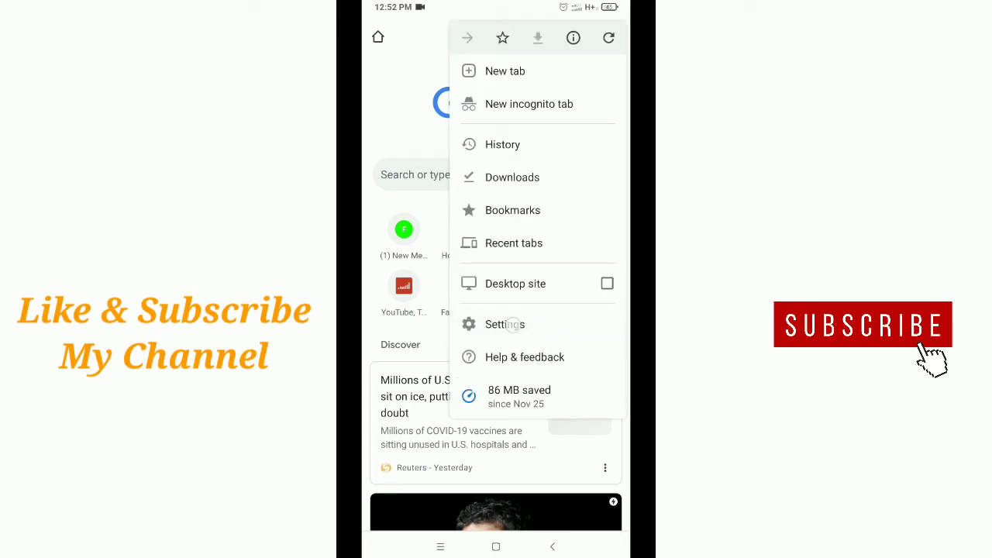
- Open Chrome Settings and go to Privacy and security
{"action": "left_click", "coordinate": [505, 324]}
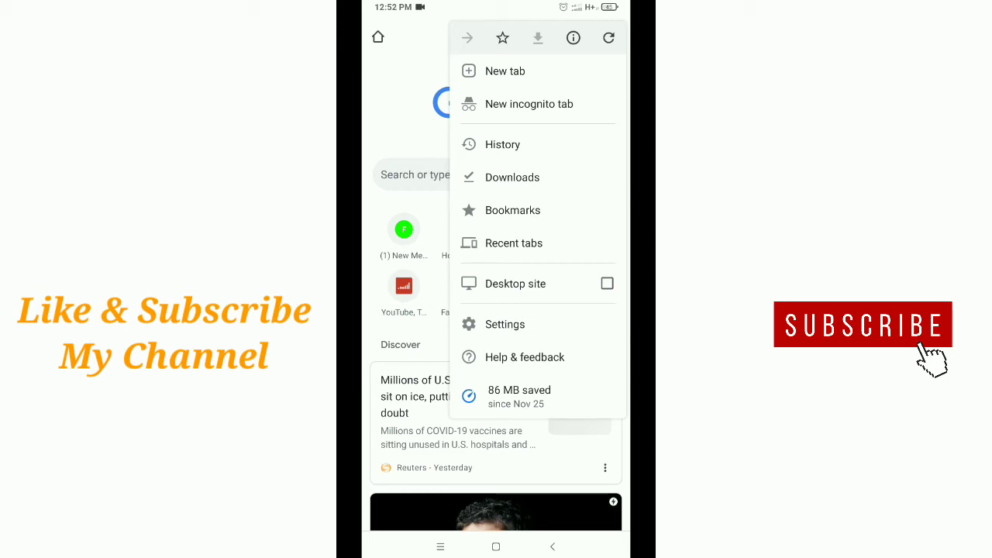
{"action": "left_click", "coordinate": [505, 324]}
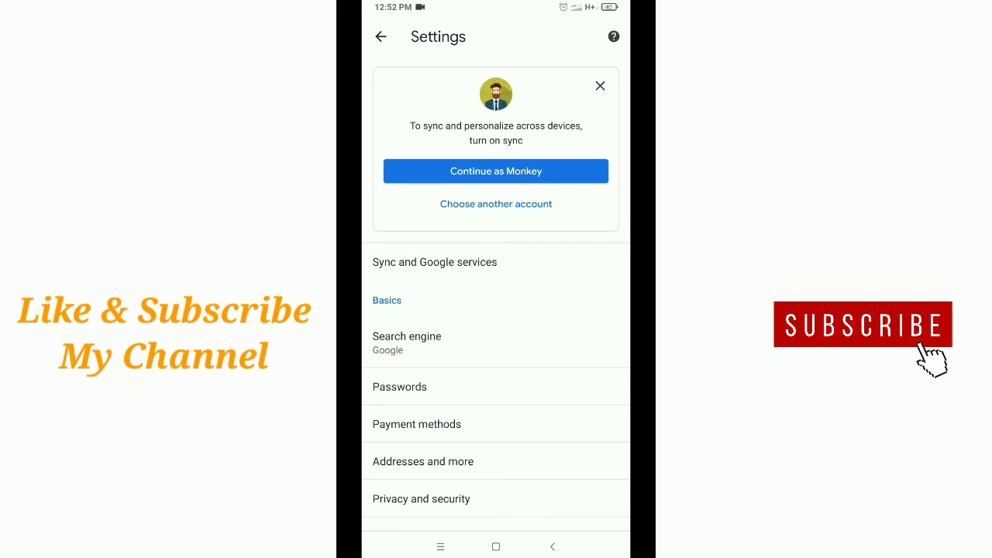
{"action": "scroll", "scroll_direction": "down", "scroll_amount": 3}
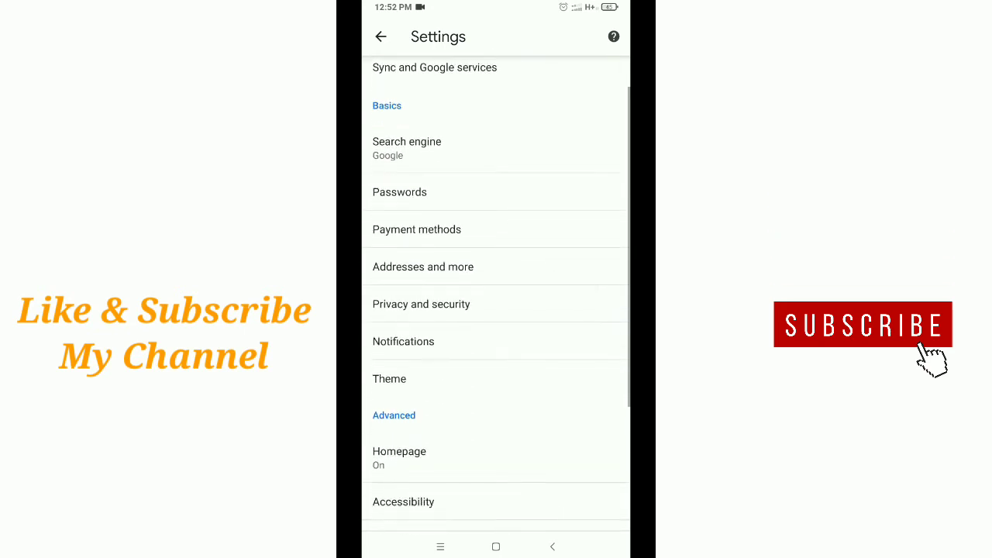
{"action": "left_click", "coordinate": [421, 303]}
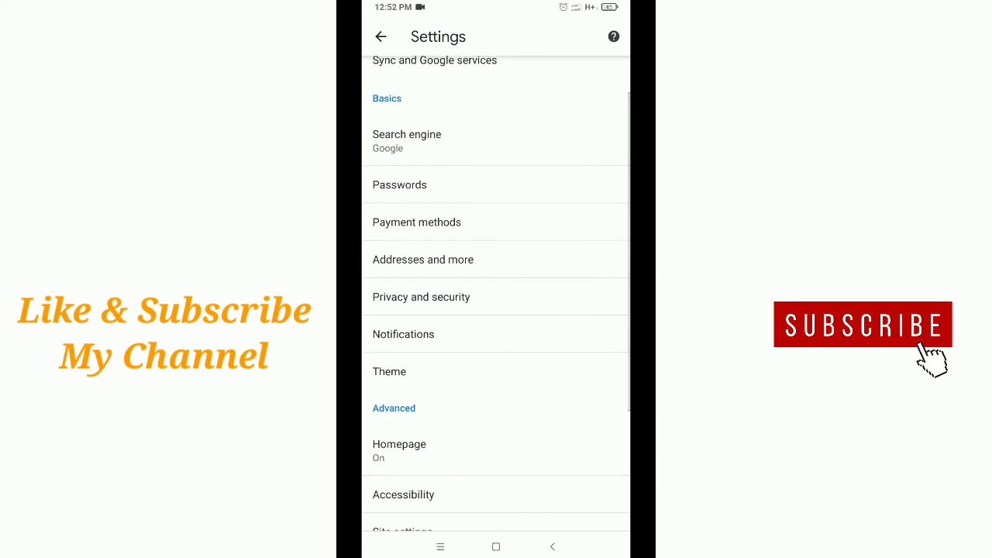
{"action": "left_click", "coordinate": [421, 297]}
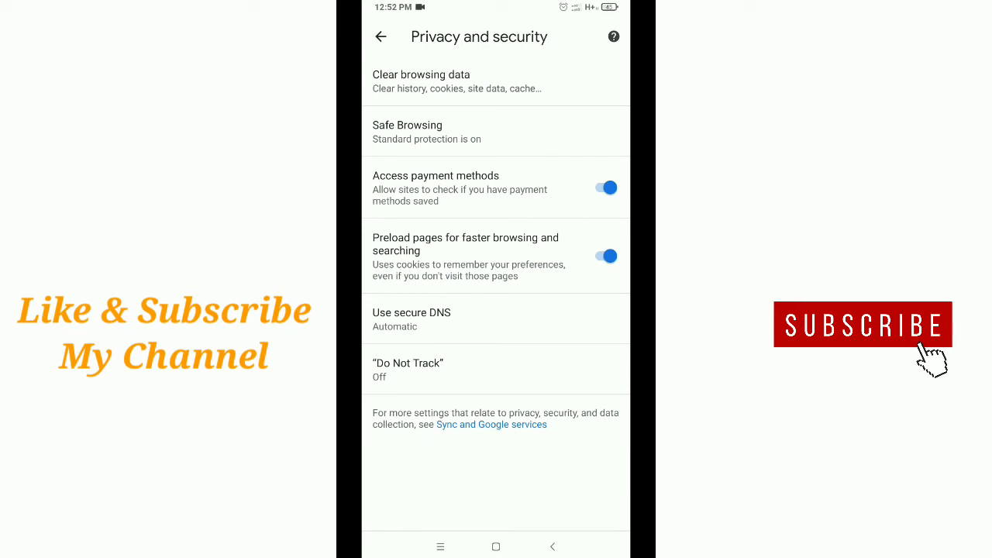
- Open Clear browsing data with Last hour and history, cookies and cache checked
{"action": "left_click", "coordinate": [496, 81]}
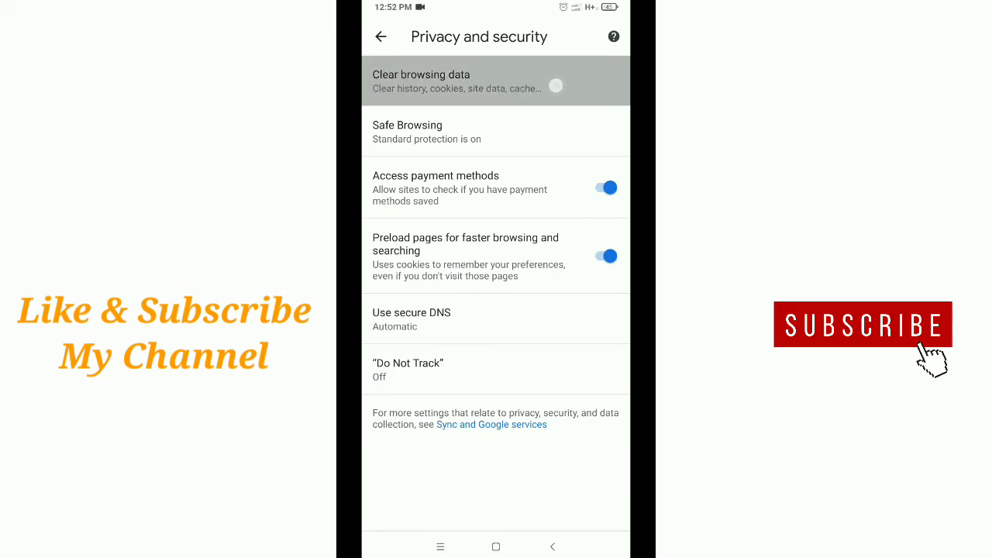
{"action": "left_click", "coordinate": [496, 80]}
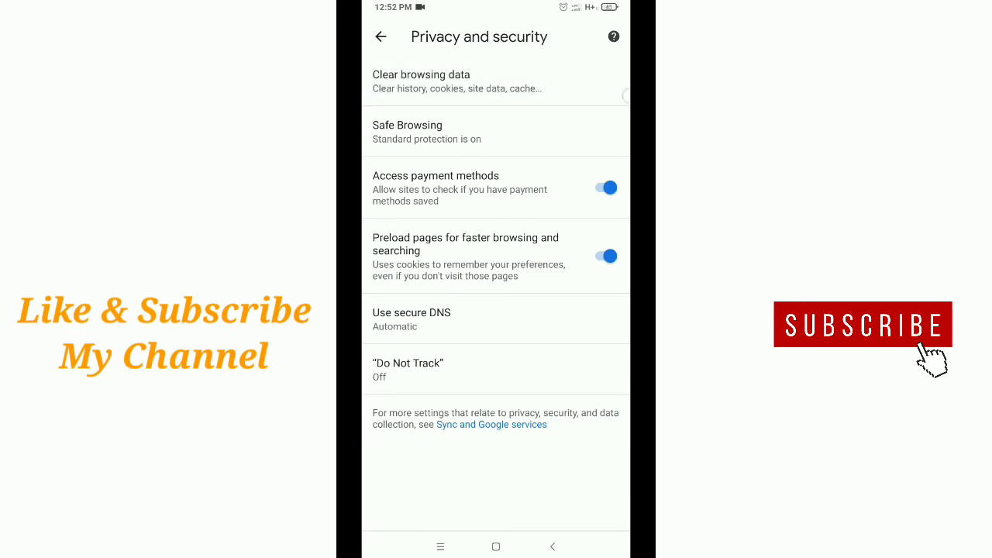
{"action": "left_click", "coordinate": [496, 80]}
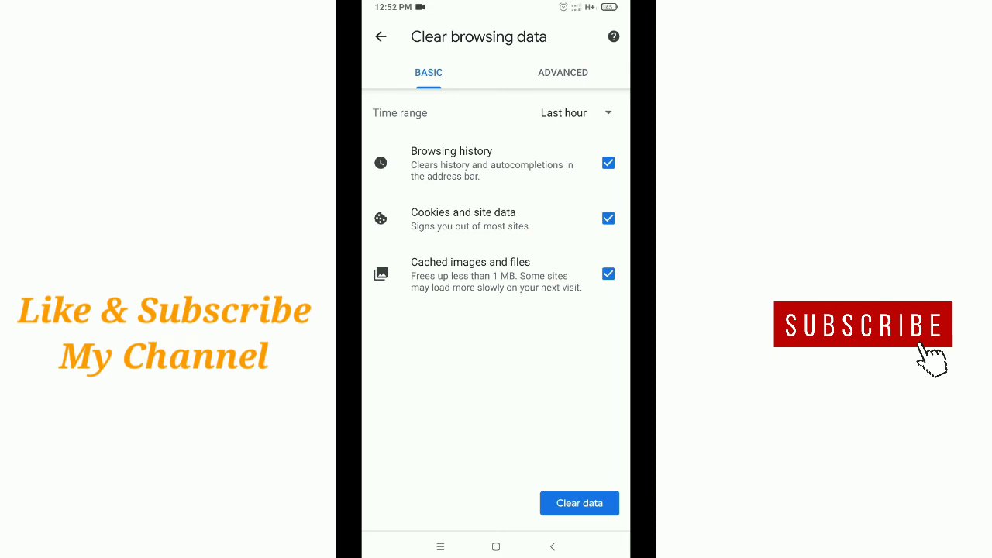
- Clear the last hour's history, cookies and cached files, then return to the new tab page
{"action": "left_click", "coordinate": [563, 72]}
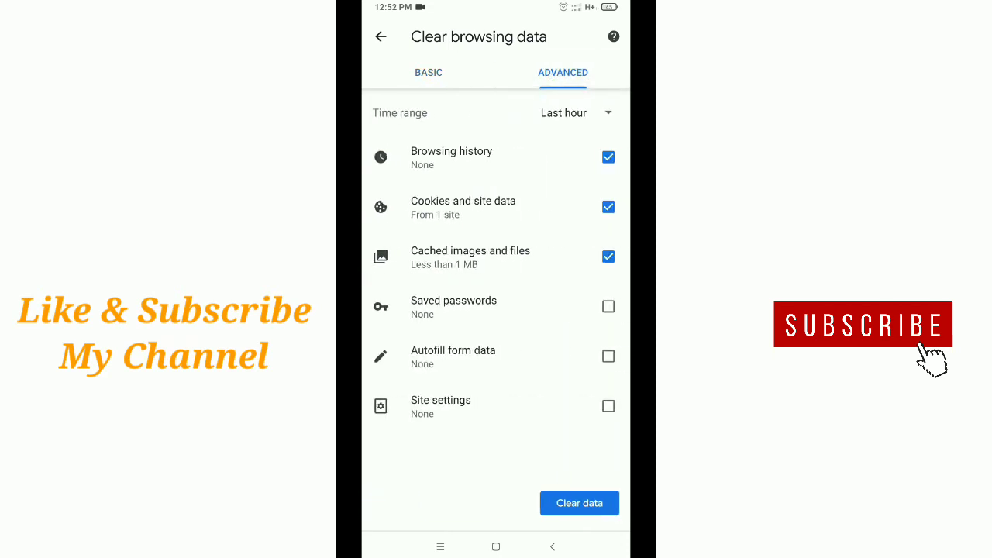
{"action": "left_click", "coordinate": [429, 72]}
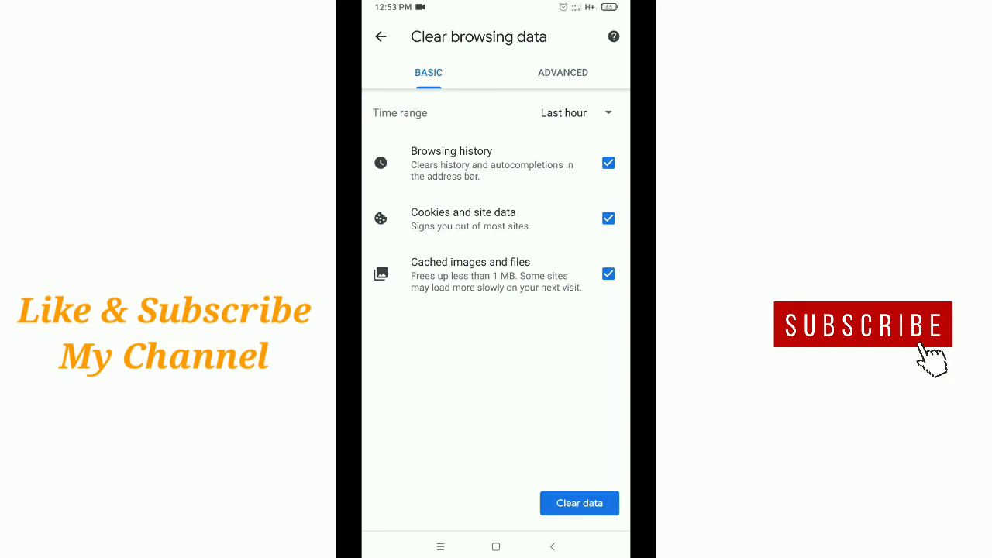
{"action": "left_click", "coordinate": [579, 503]}
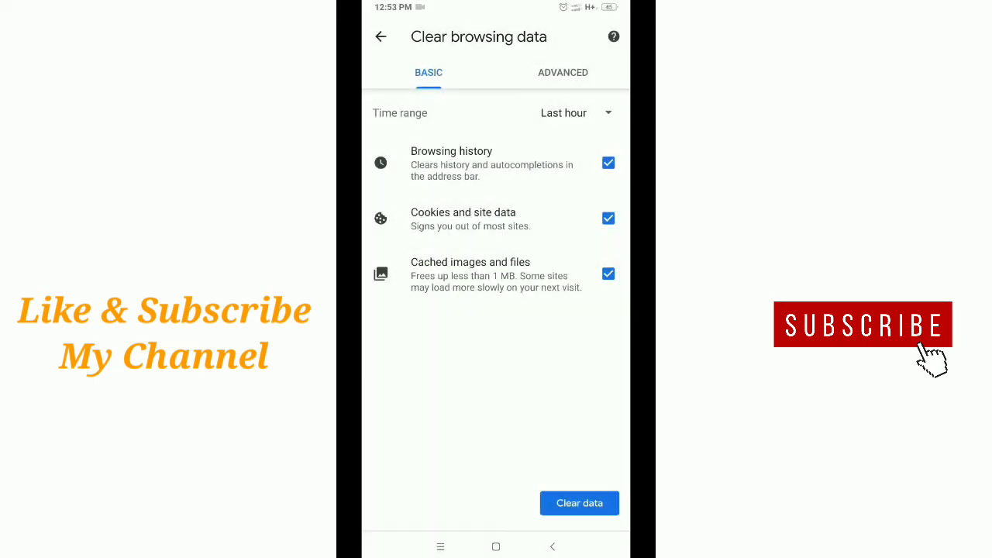
{"action": "left_click", "coordinate": [380, 36]}
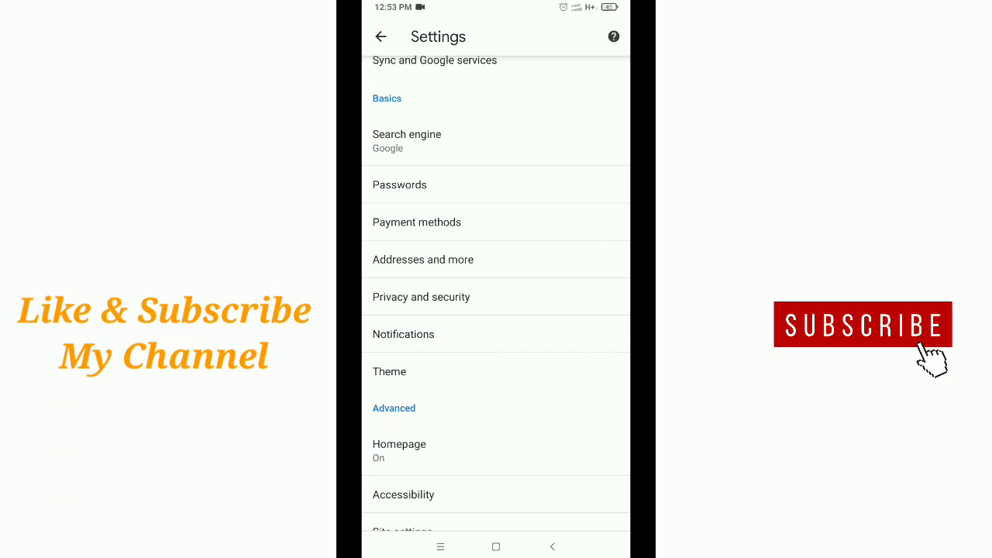
{"action": "left_click", "coordinate": [381, 36]}
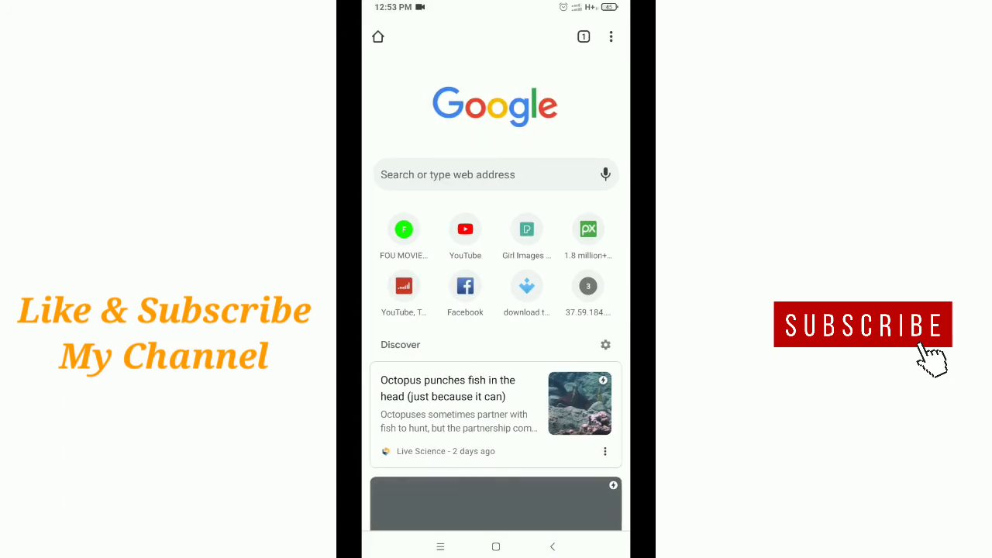